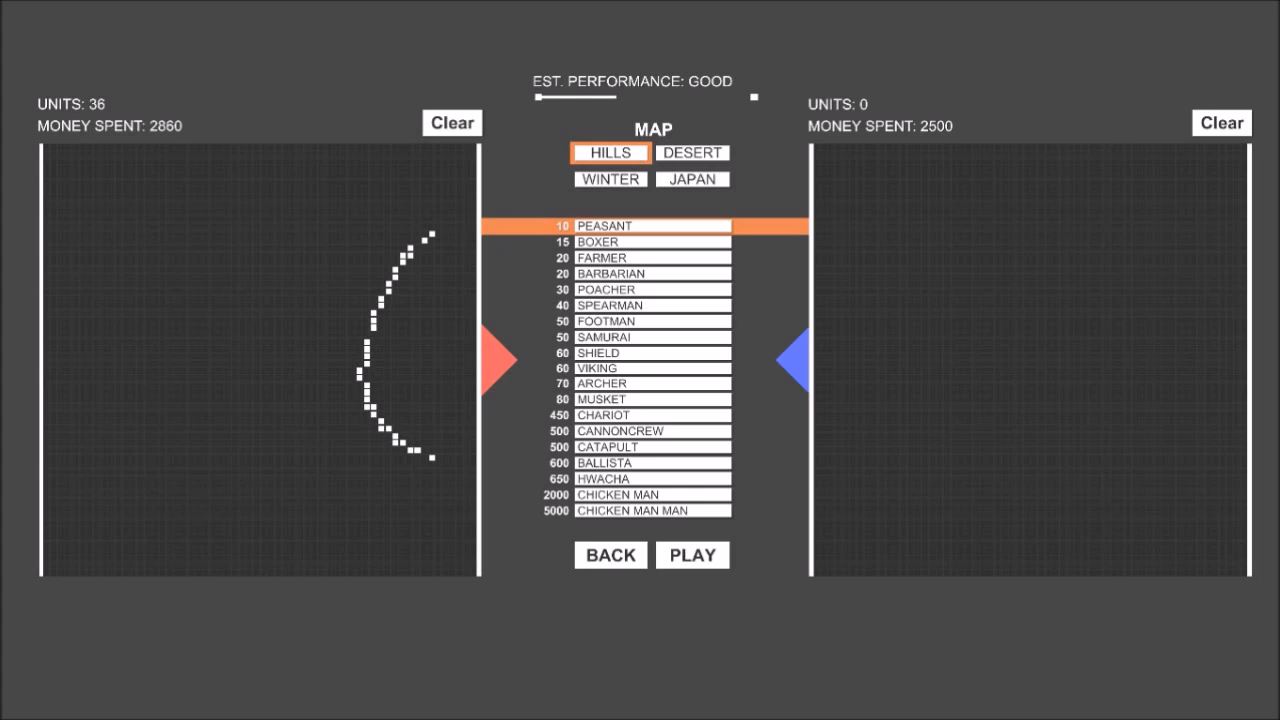
pyautogui.moveTo(881, 240)
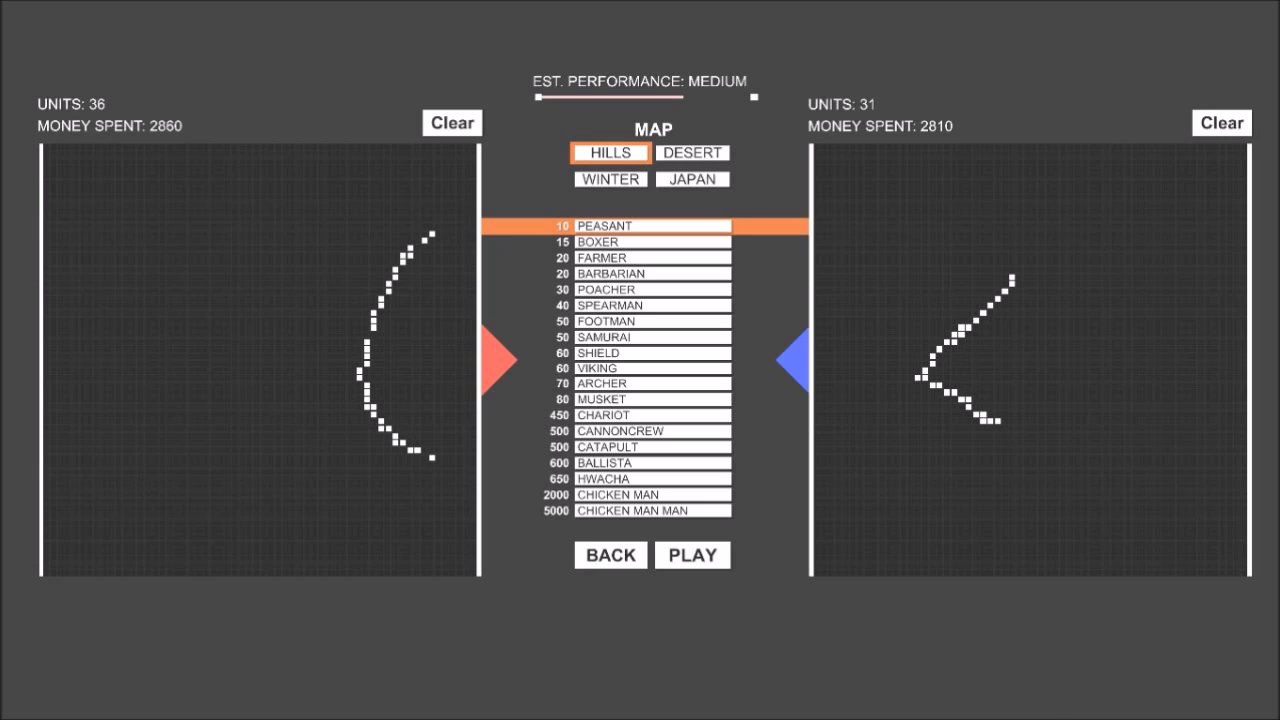
pyautogui.click(692, 555)
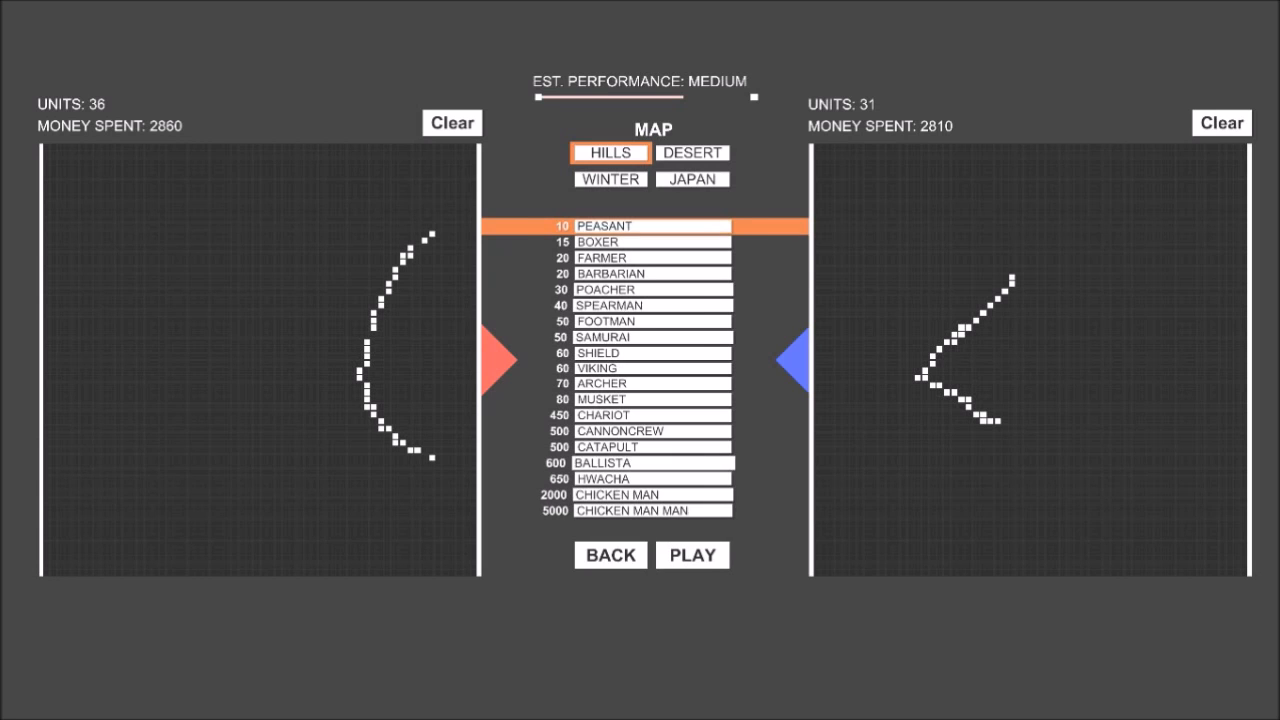
# Clear the red peasant army and blue army, then clear the newly placed red footmen.
pyautogui.click(451, 122)
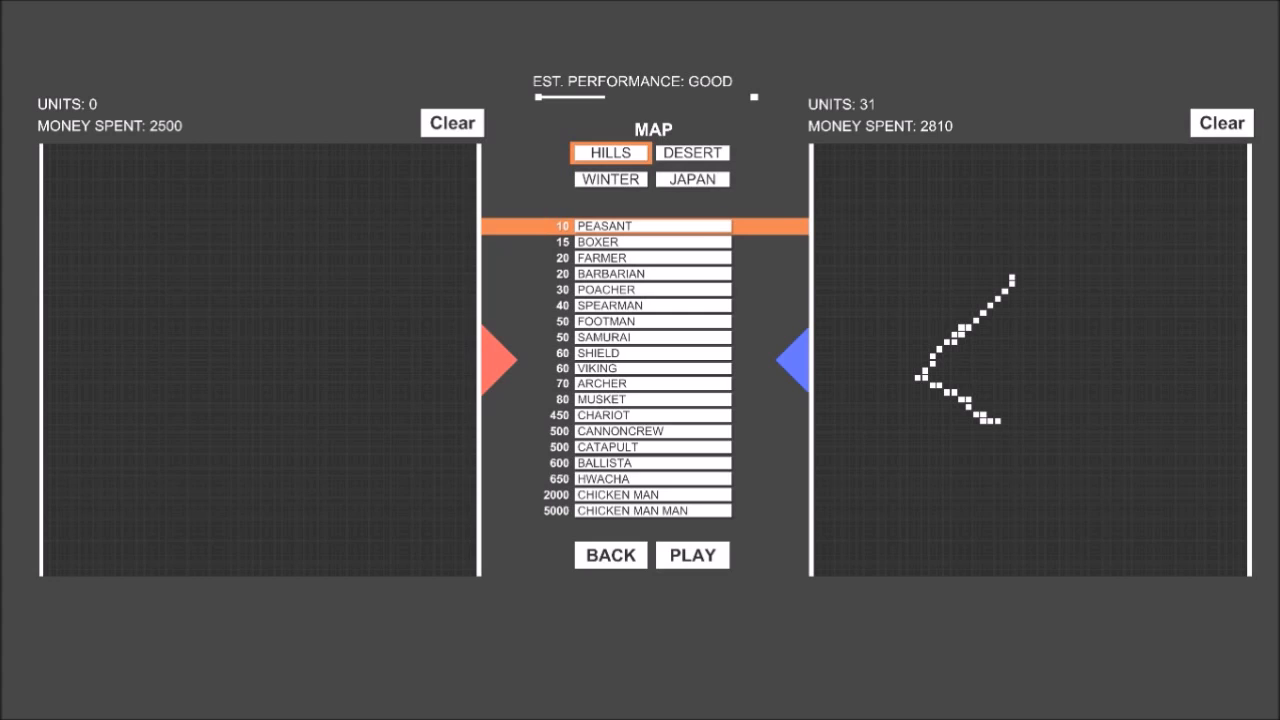
pyautogui.click(1220, 122)
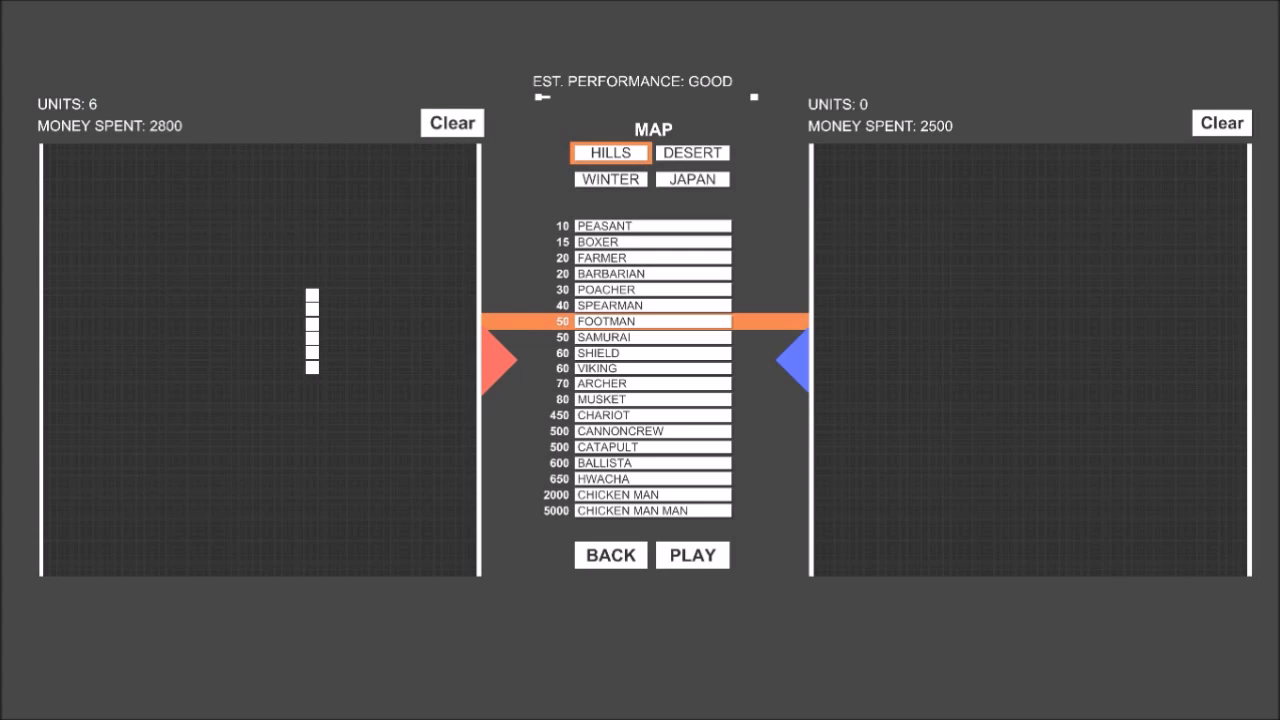
pyautogui.click(451, 122)
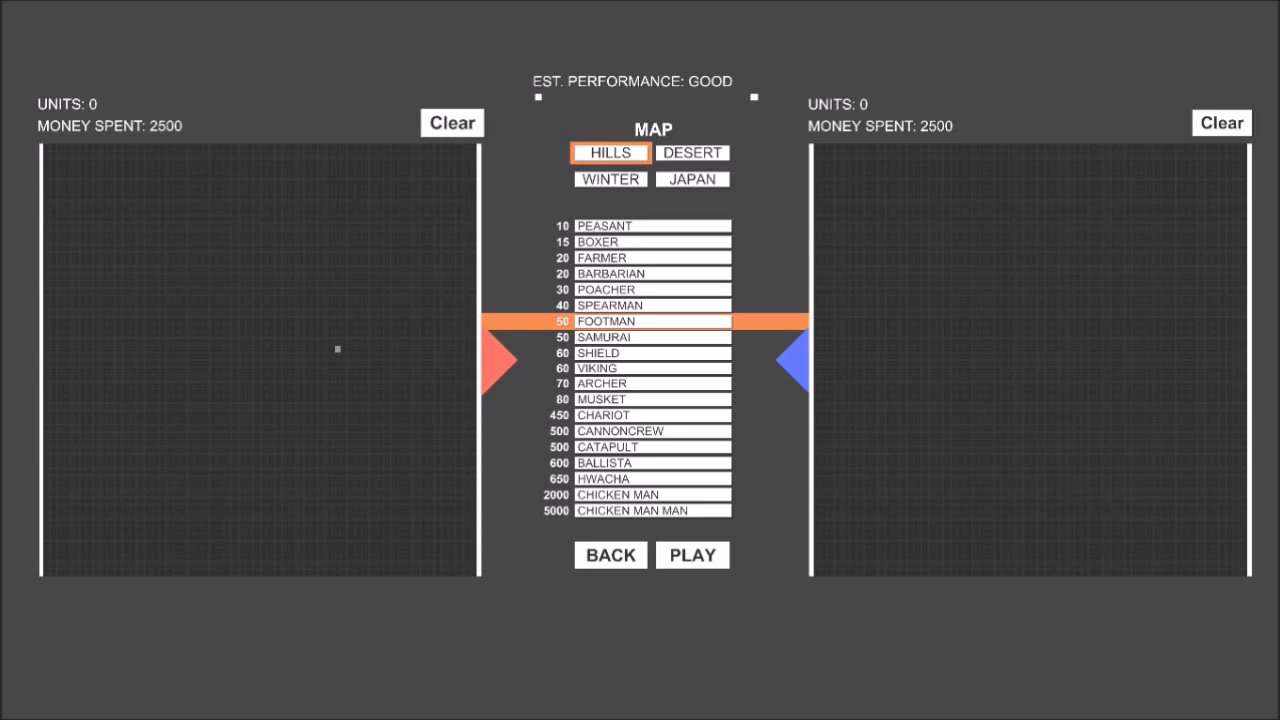
# Place eight footmen on the red grid and two samurai on the blue grid.
pyautogui.click(341, 352)
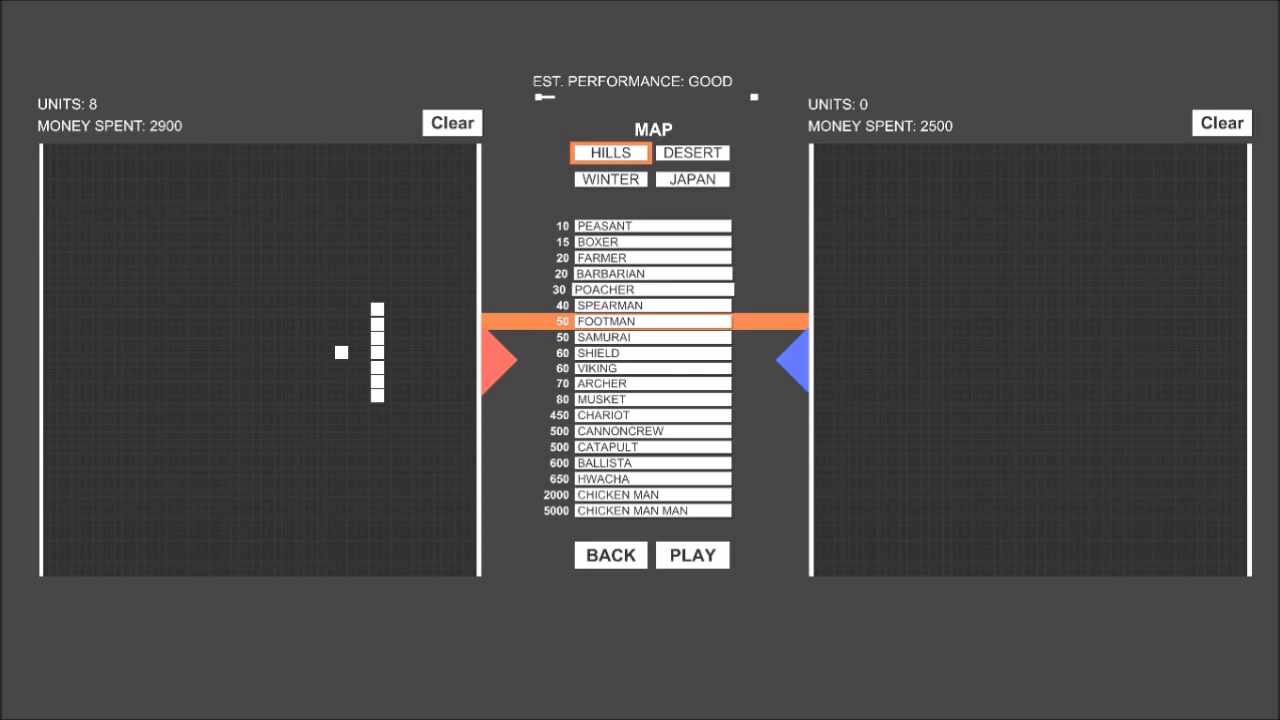
pyautogui.click(653, 337)
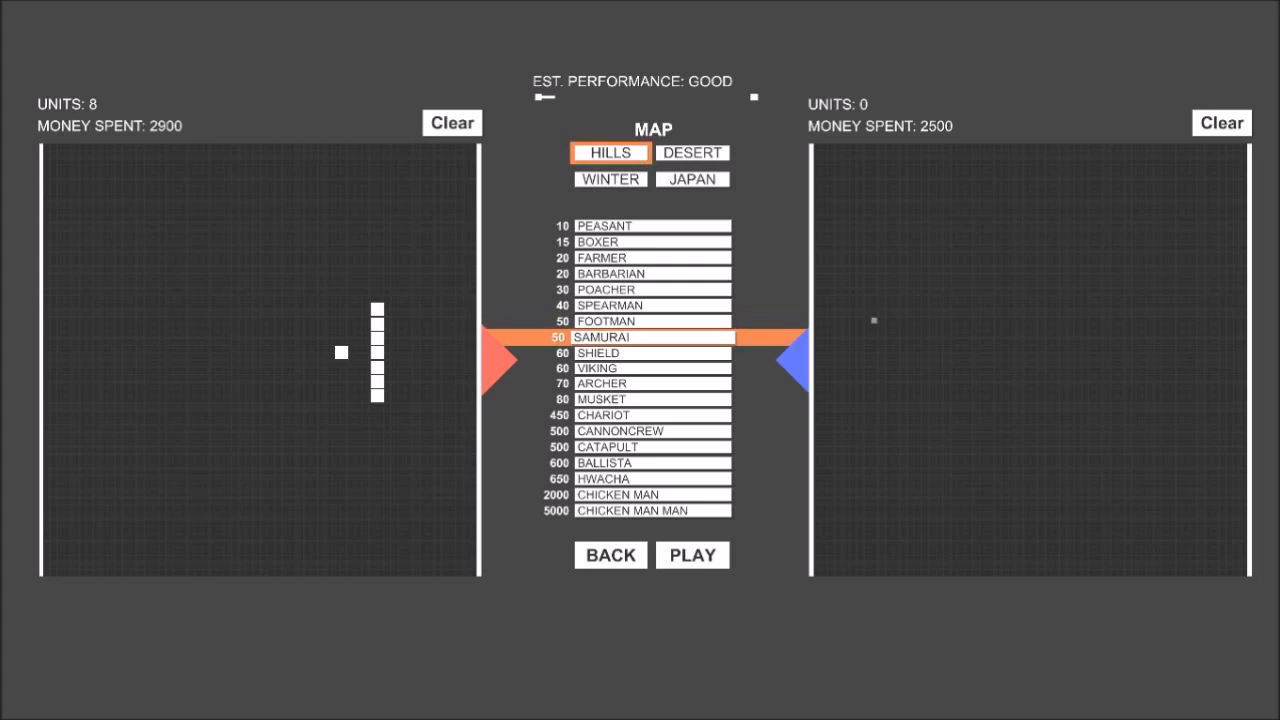
pyautogui.click(770, 337)
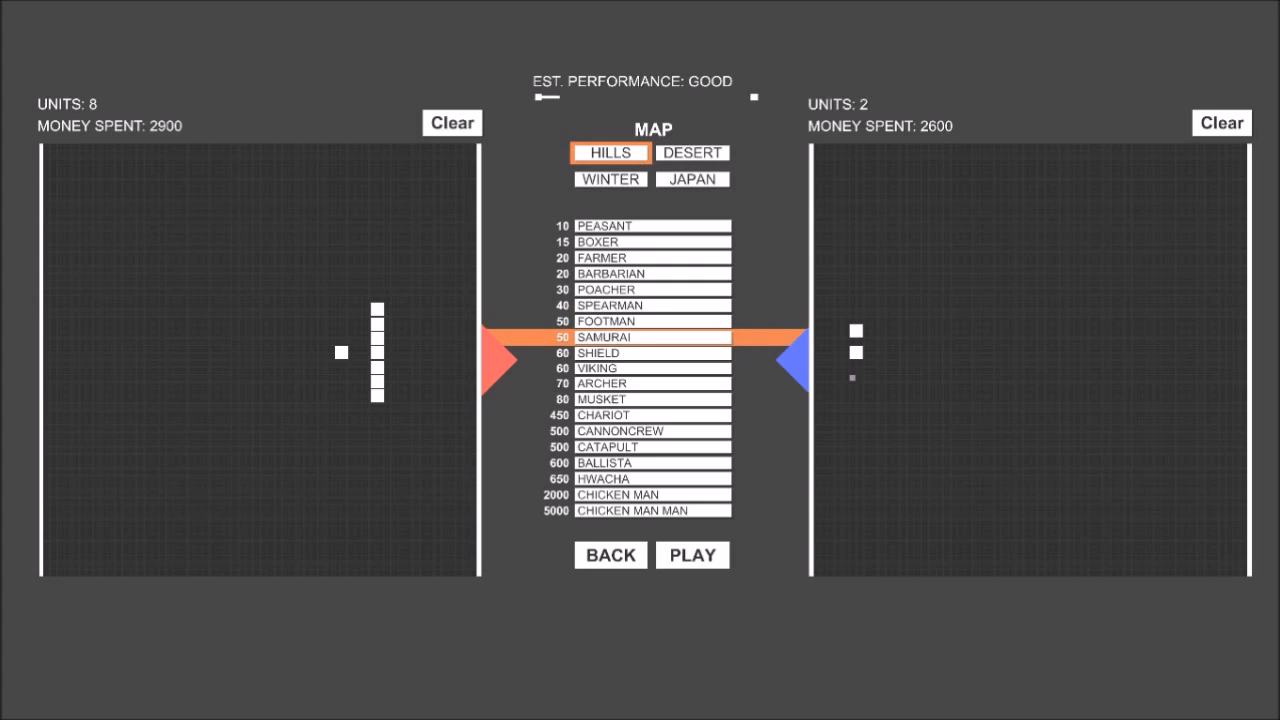
pyautogui.click(858, 382)
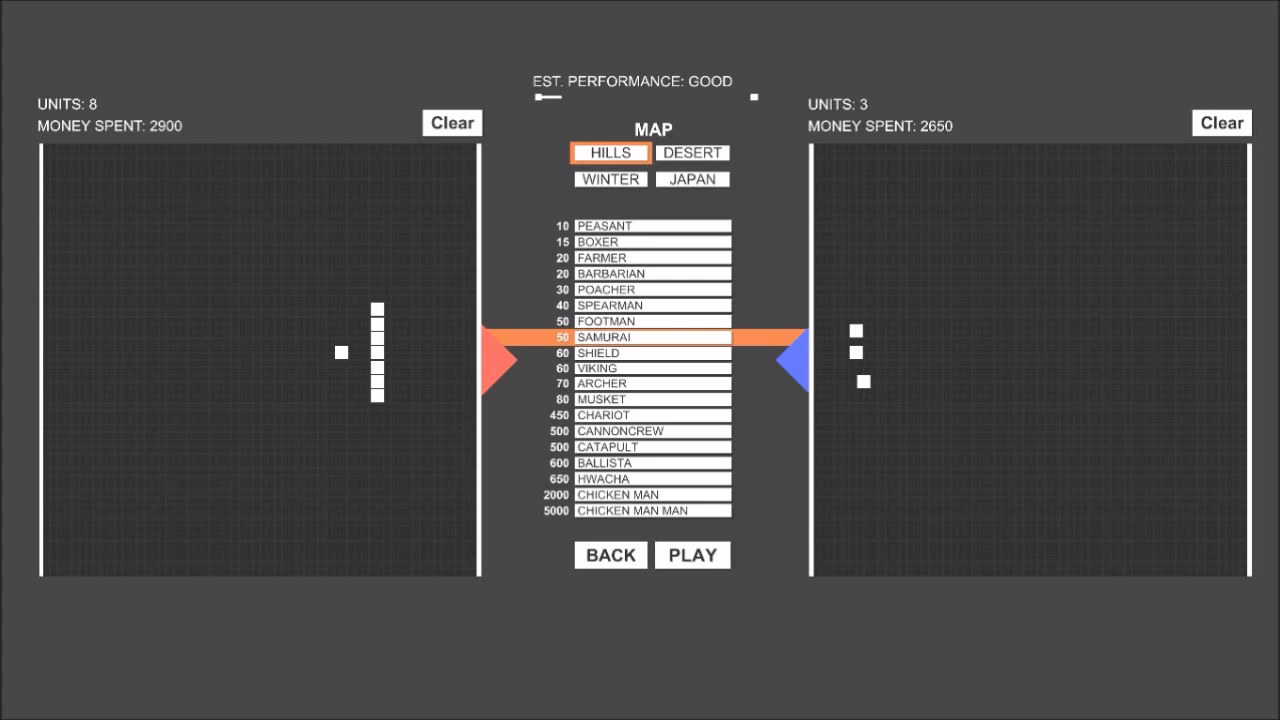
pyautogui.click(692, 555)
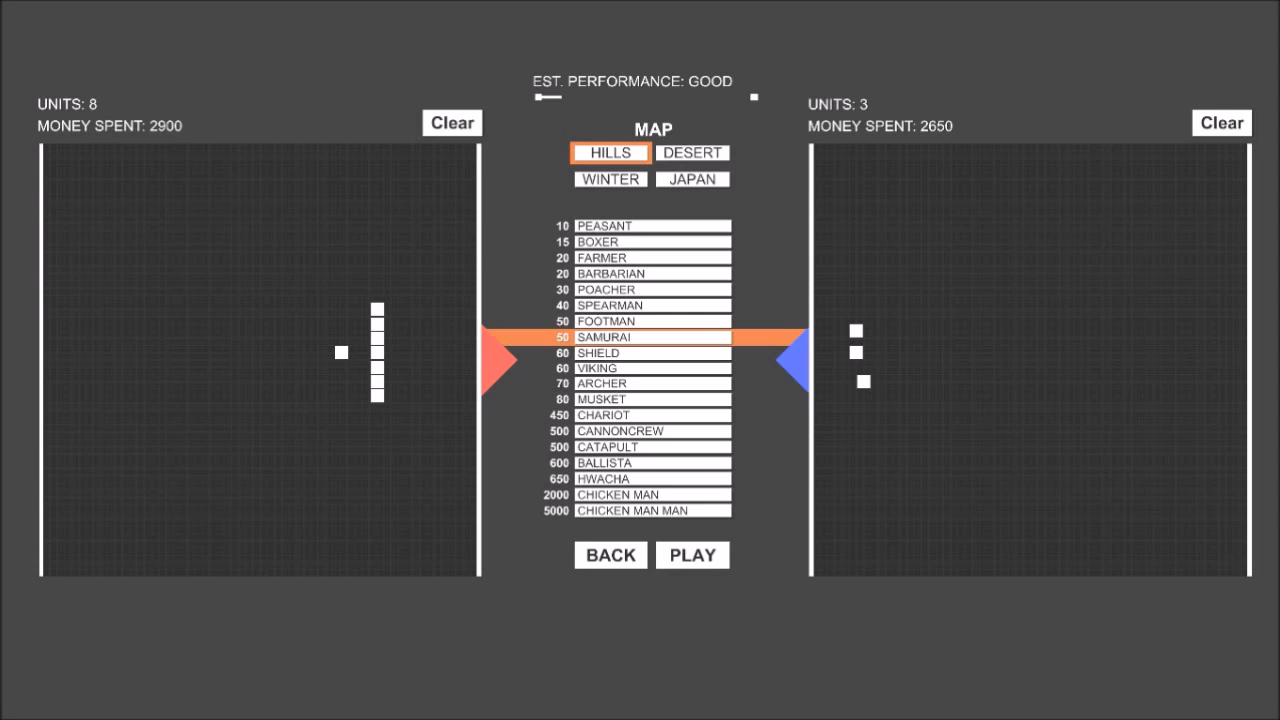
# Clear red, place three footmen, then add a vertical line of shields.
pyautogui.click(451, 122)
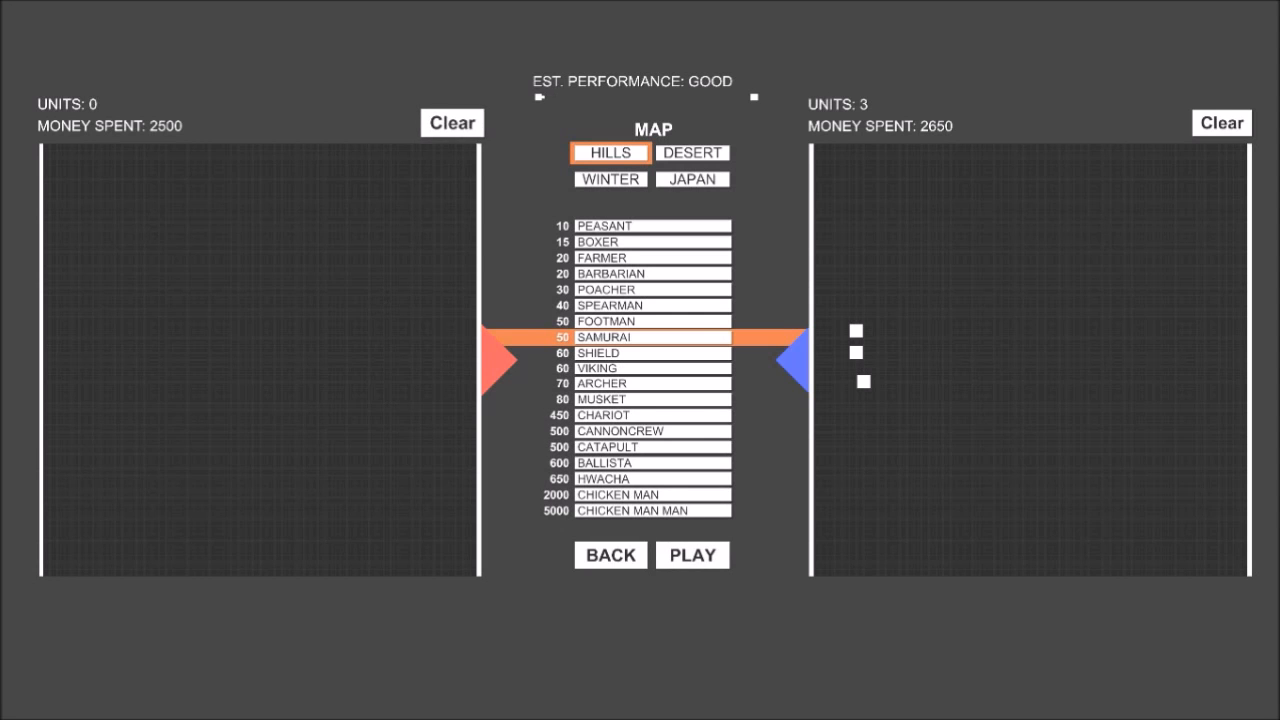
pyautogui.click(652, 321)
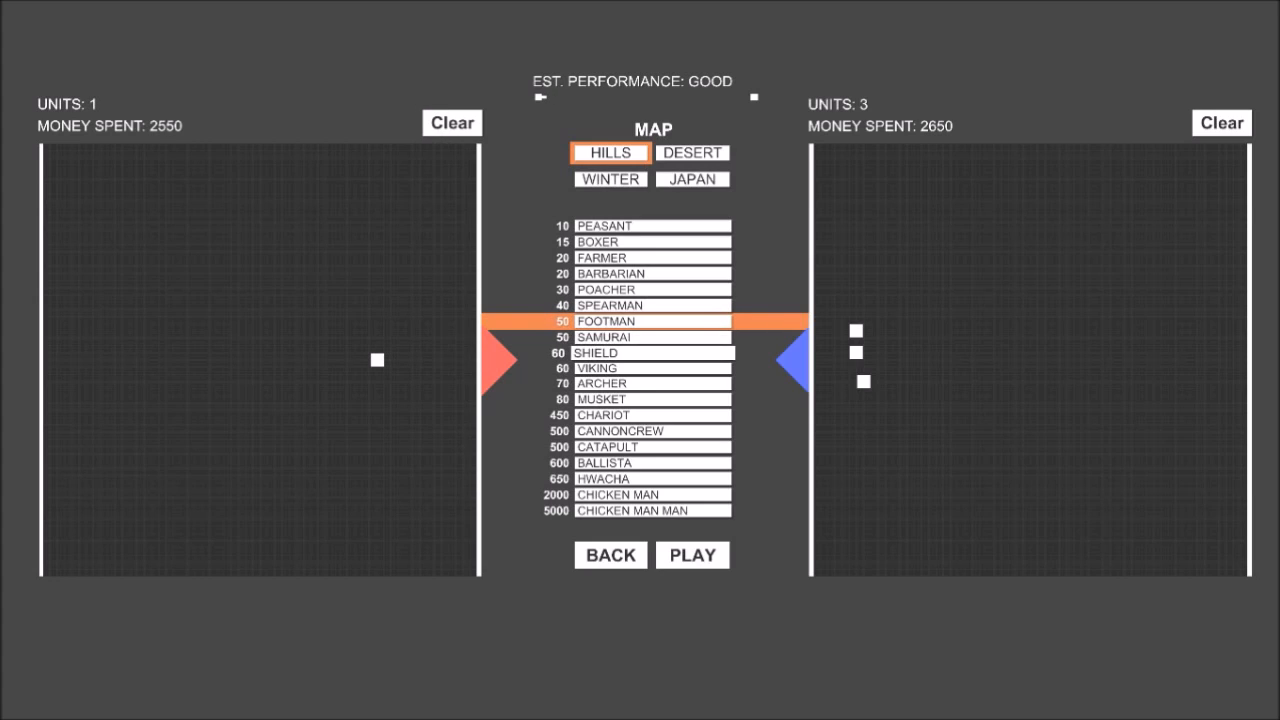
pyautogui.click(653, 353)
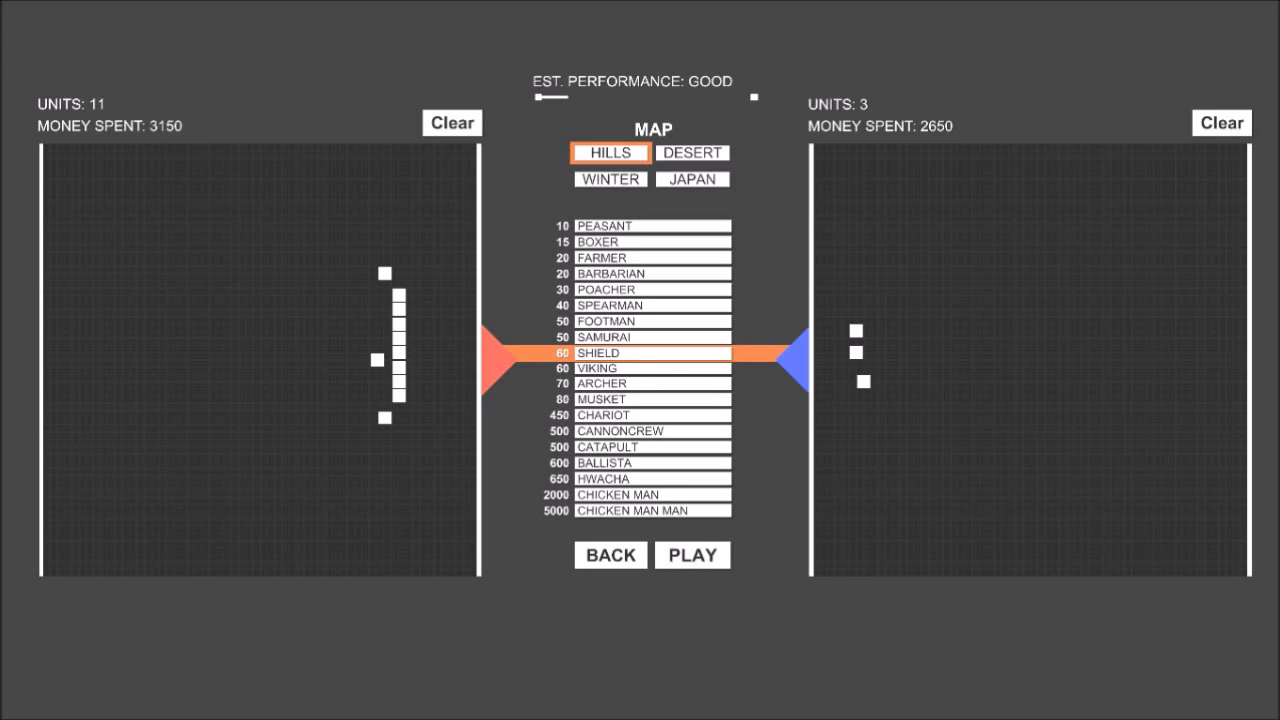
pyautogui.click(692, 555)
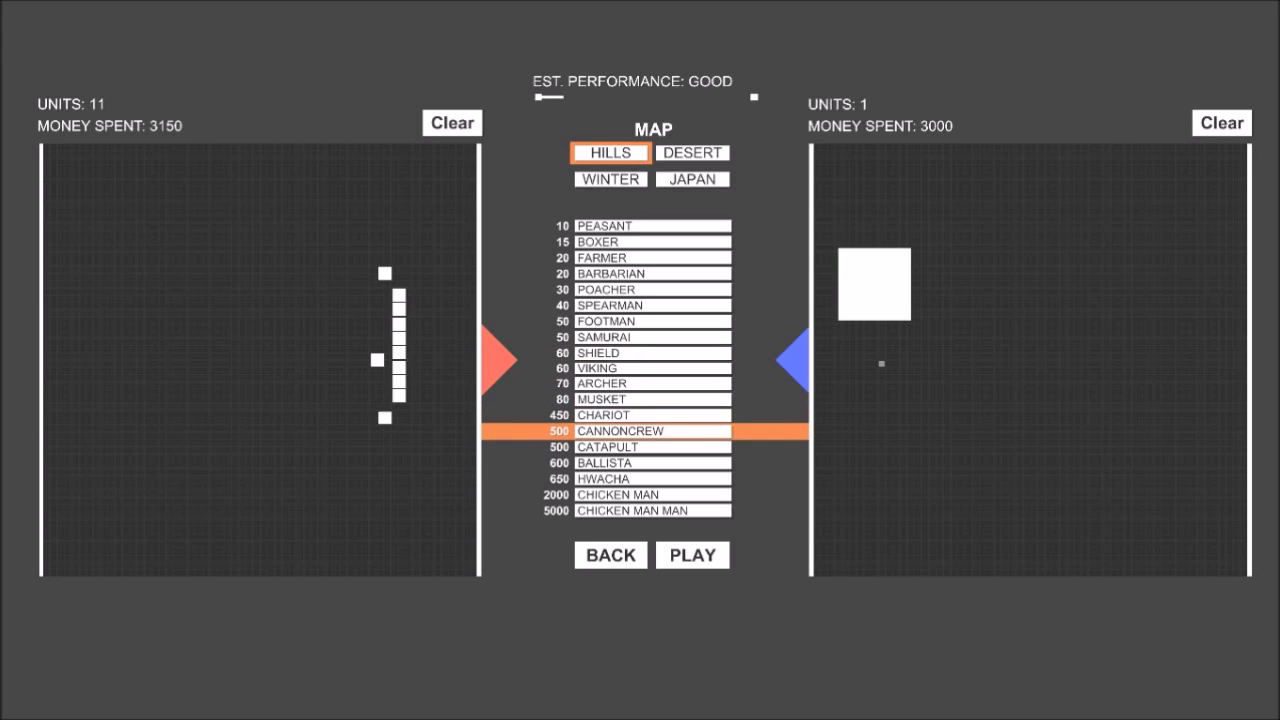
# Add a second blue cannon crew and three red peasants, then start the battle.
pyautogui.click(881, 363)
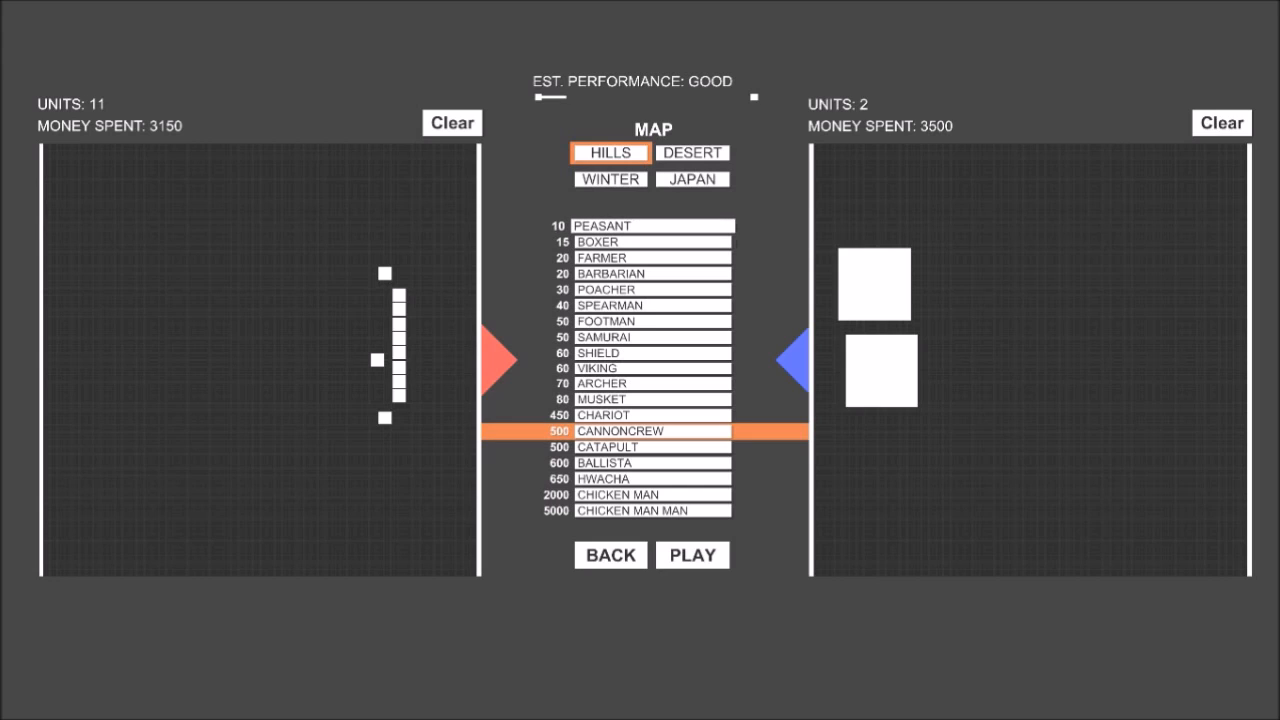
pyautogui.click(652, 225)
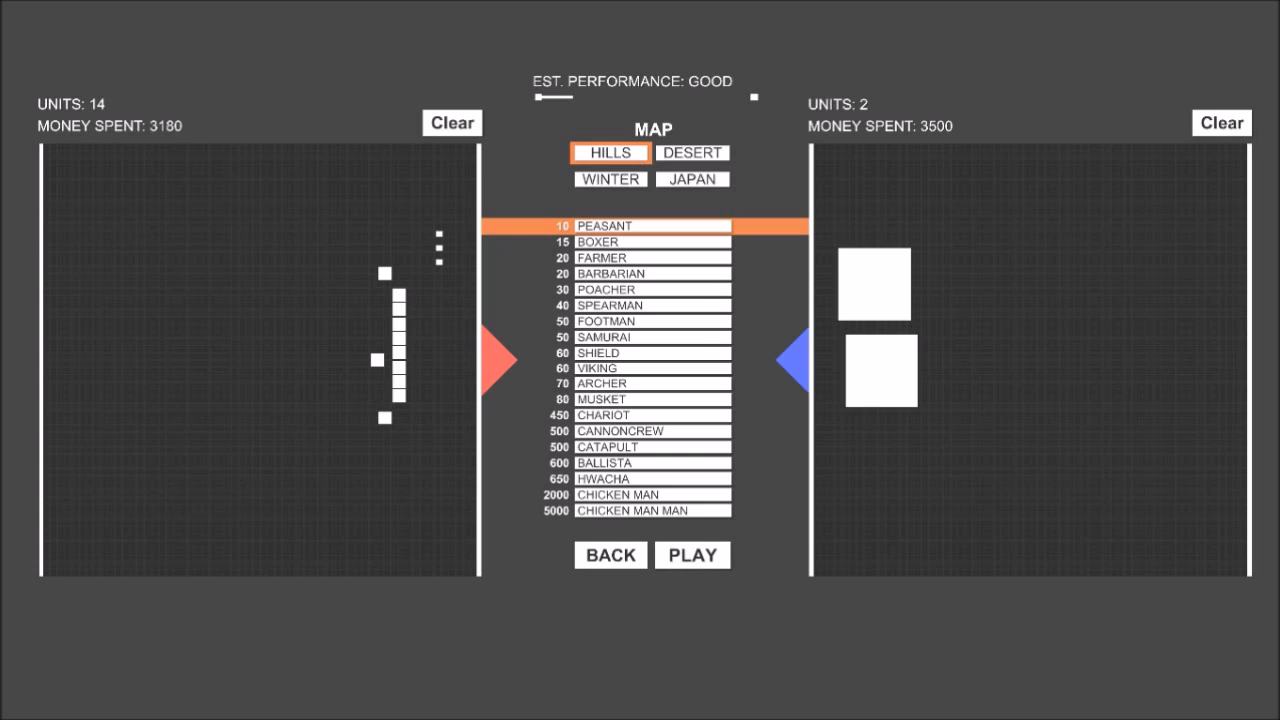
pyautogui.click(692, 555)
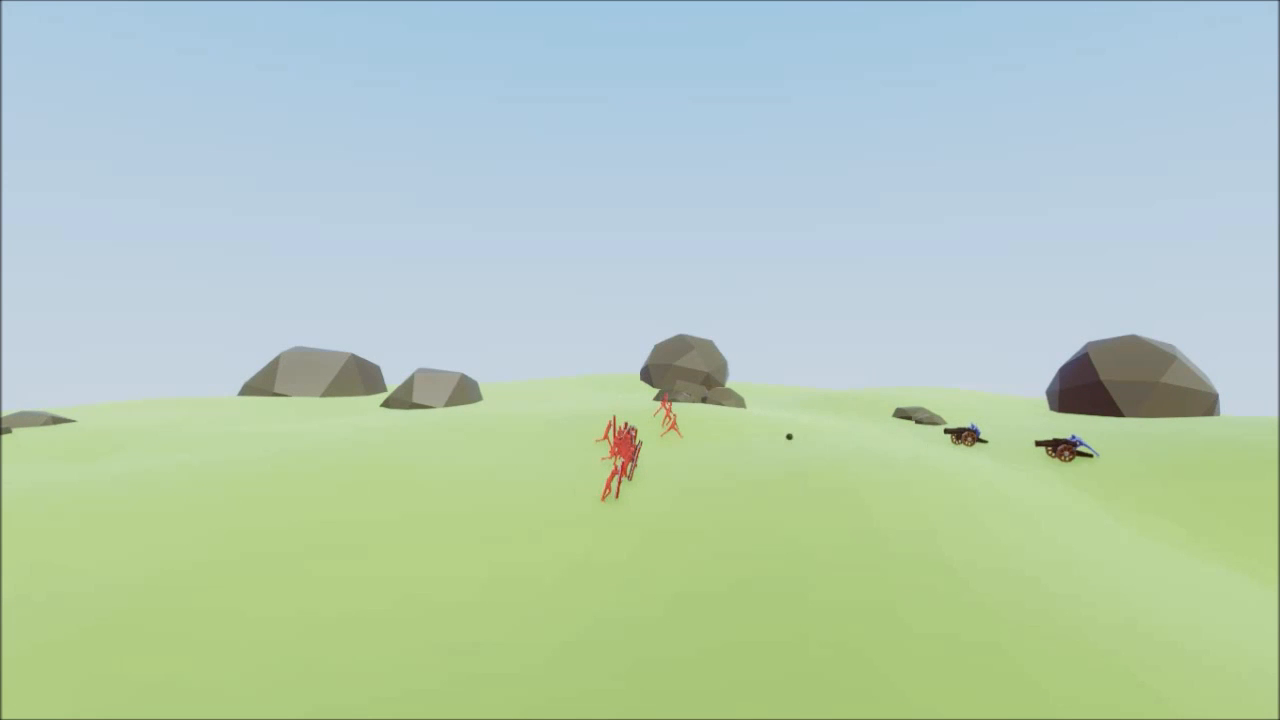